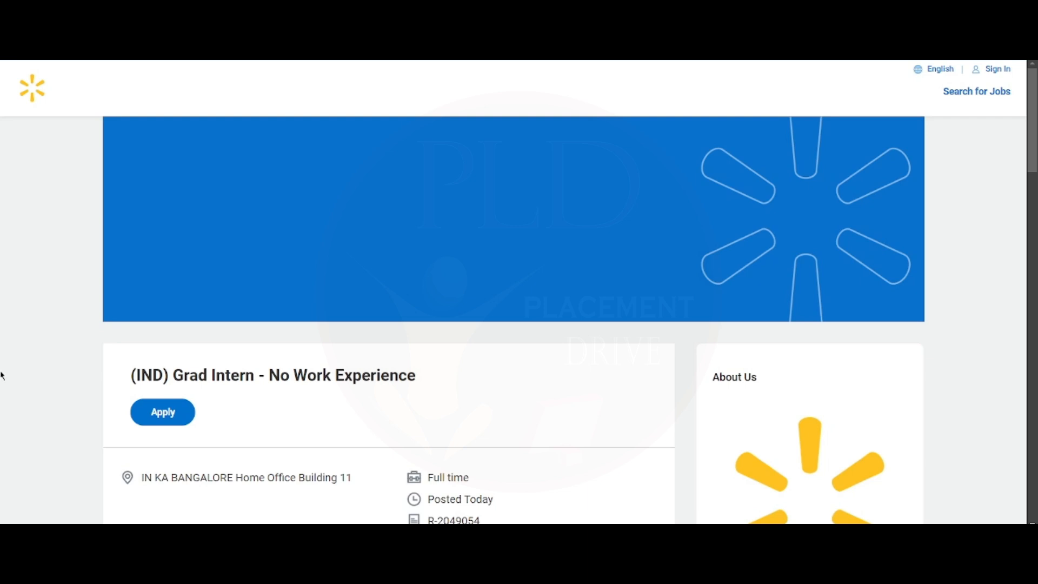
{"action": "mouse_move", "coordinate": [41, 311]}
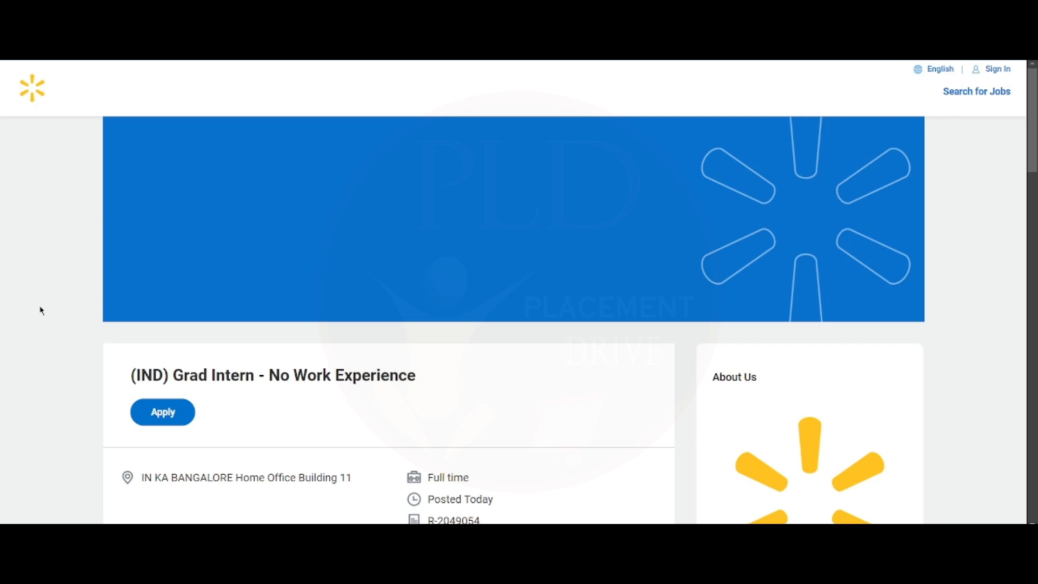
- Scroll the Grad Intern posting down to the 'What you'll bring' qualifications
{"action": "scroll", "scroll_direction": "down", "scroll_amount": 3}
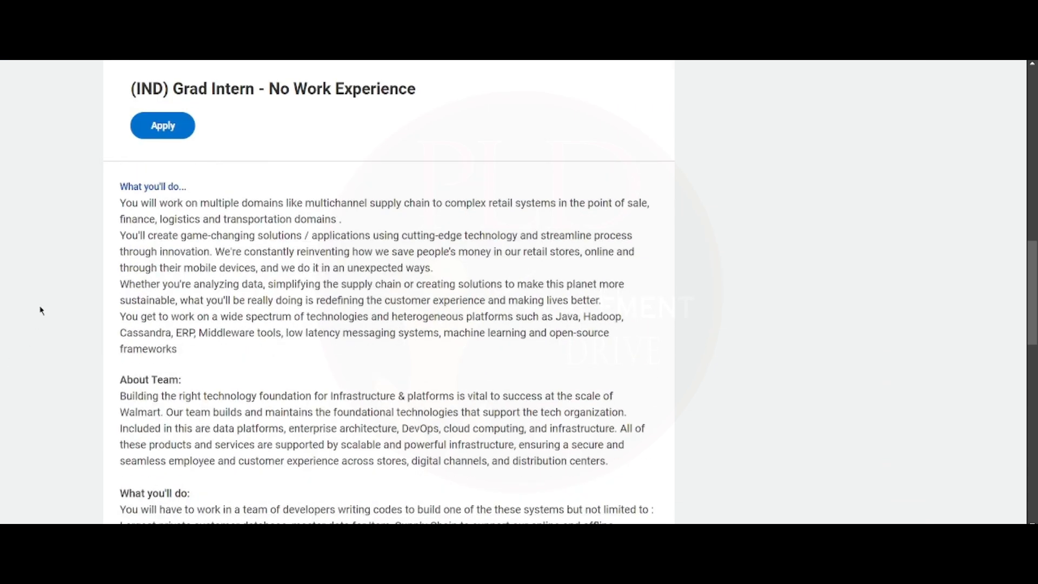
{"action": "scroll", "scroll_direction": "down", "scroll_amount": 3}
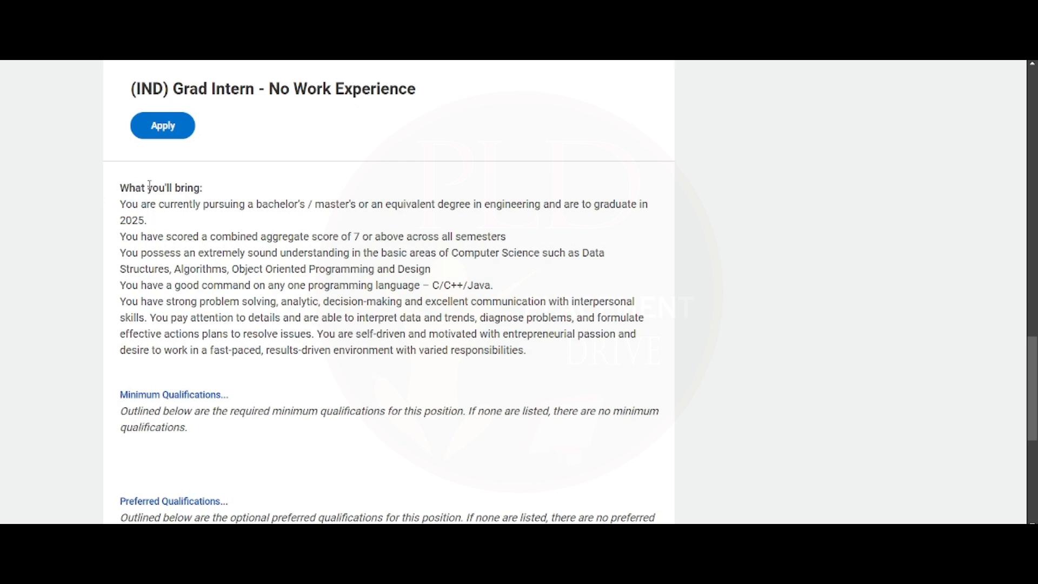
{"action": "mouse_move", "coordinate": [50, 203]}
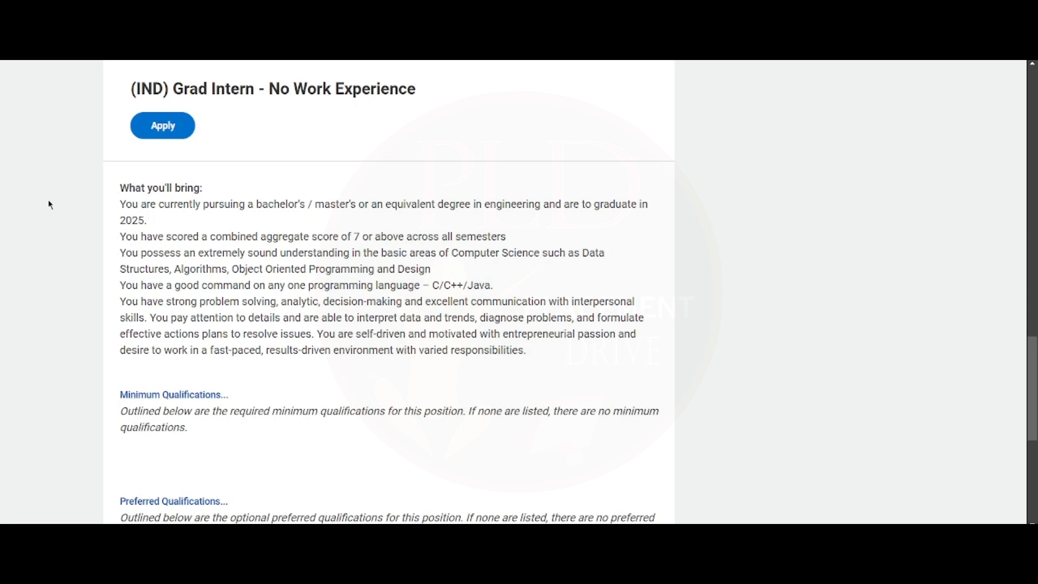
{"action": "mouse_move", "coordinate": [93, 213]}
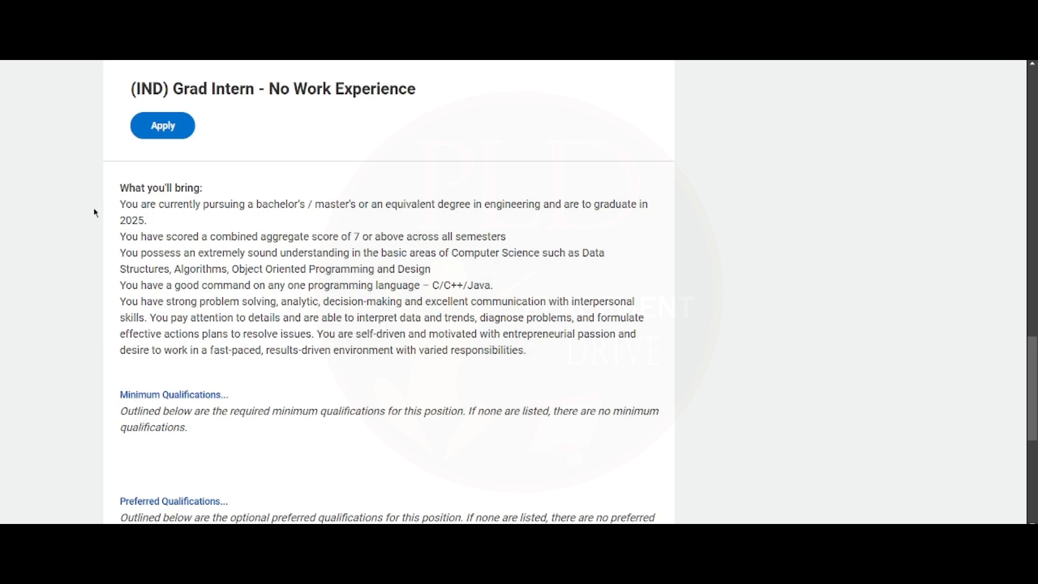
{"action": "mouse_move", "coordinate": [116, 209]}
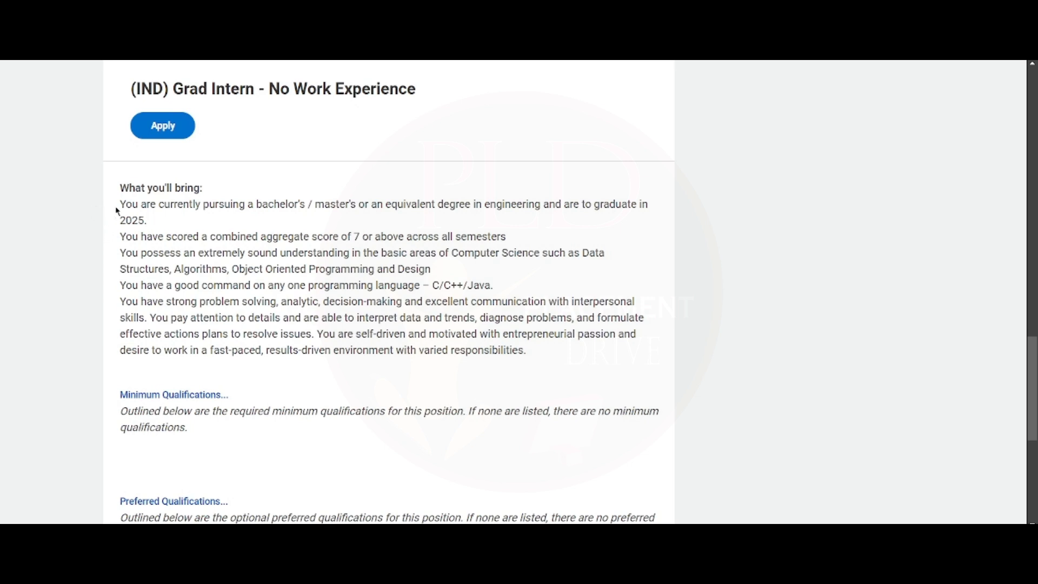
{"action": "mouse_move", "coordinate": [345, 210]}
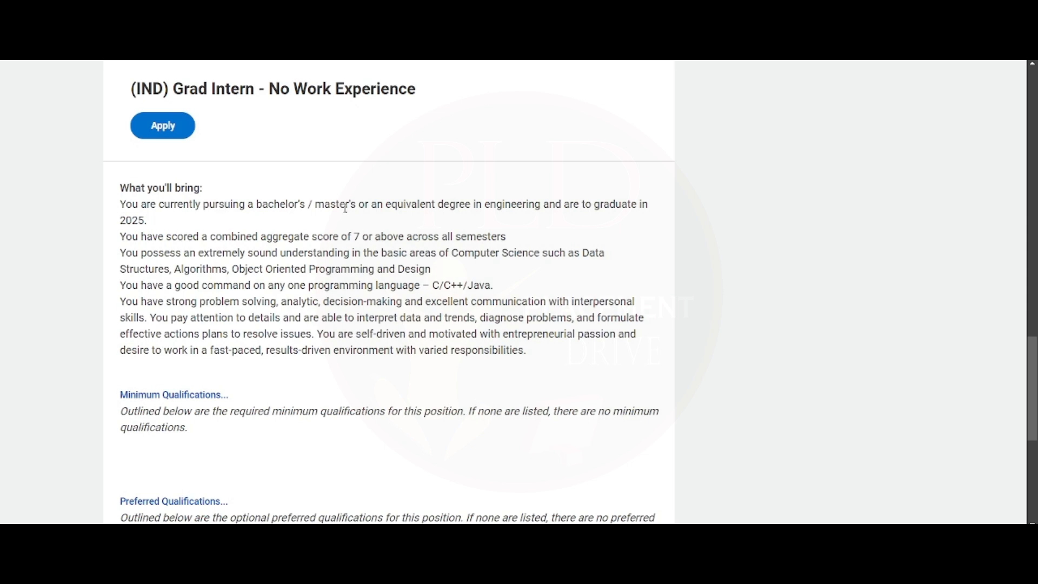
{"action": "mouse_move", "coordinate": [342, 237]}
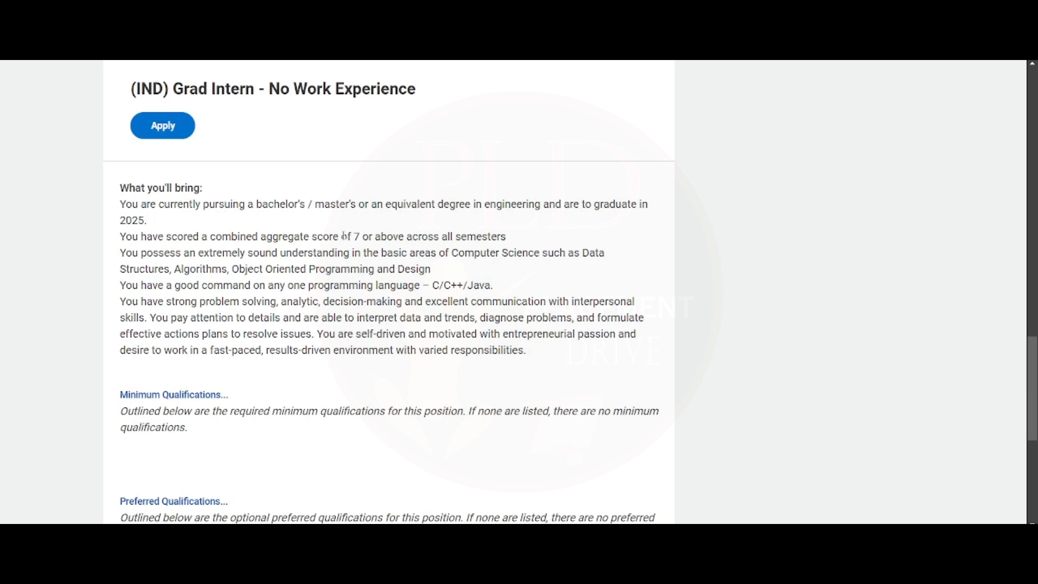
{"action": "mouse_move", "coordinate": [75, 261]}
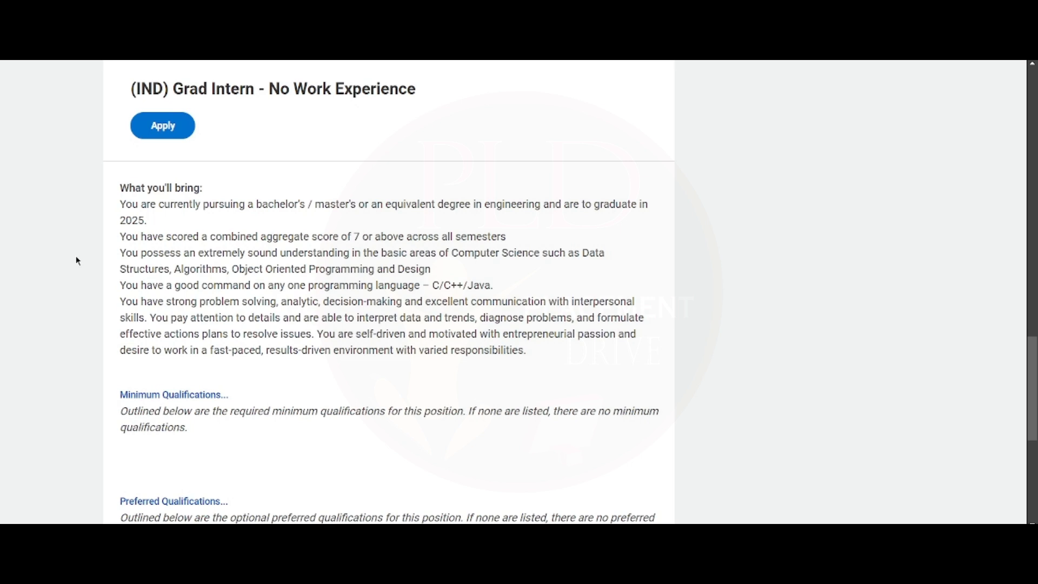
{"action": "mouse_move", "coordinate": [234, 236]}
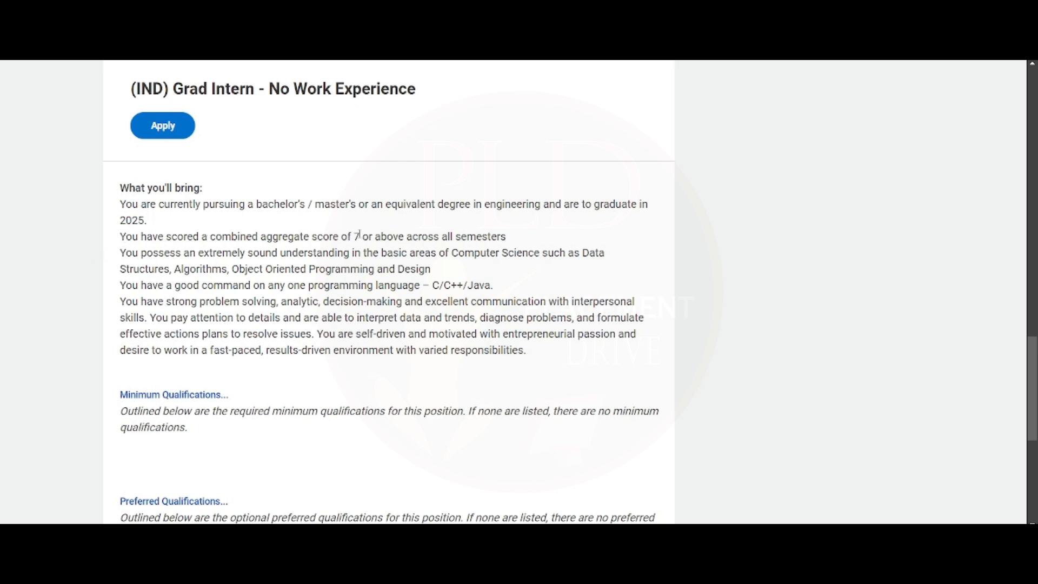
{"action": "mouse_move", "coordinate": [63, 281]}
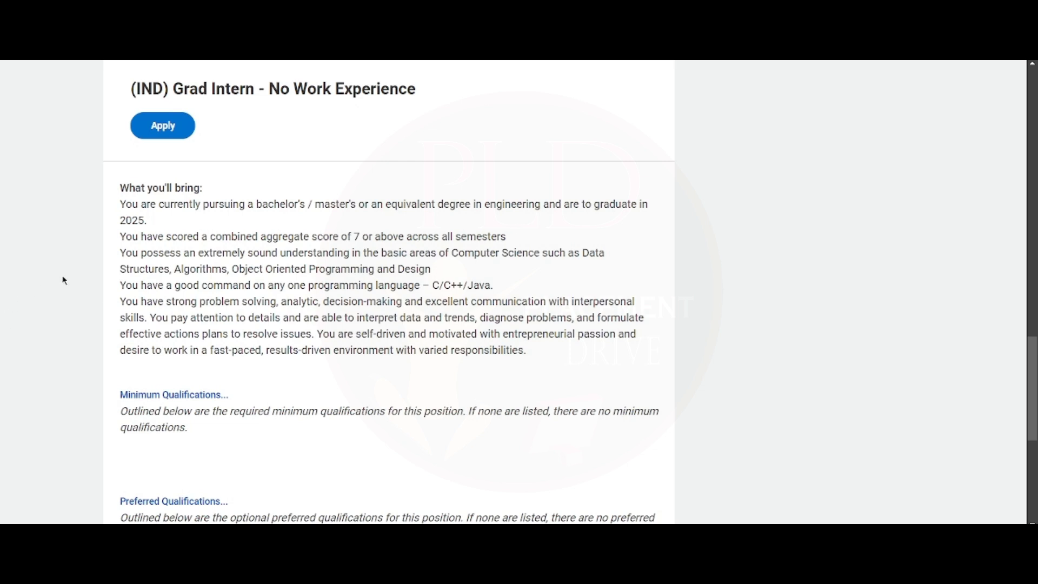
{"action": "mouse_move", "coordinate": [83, 272]}
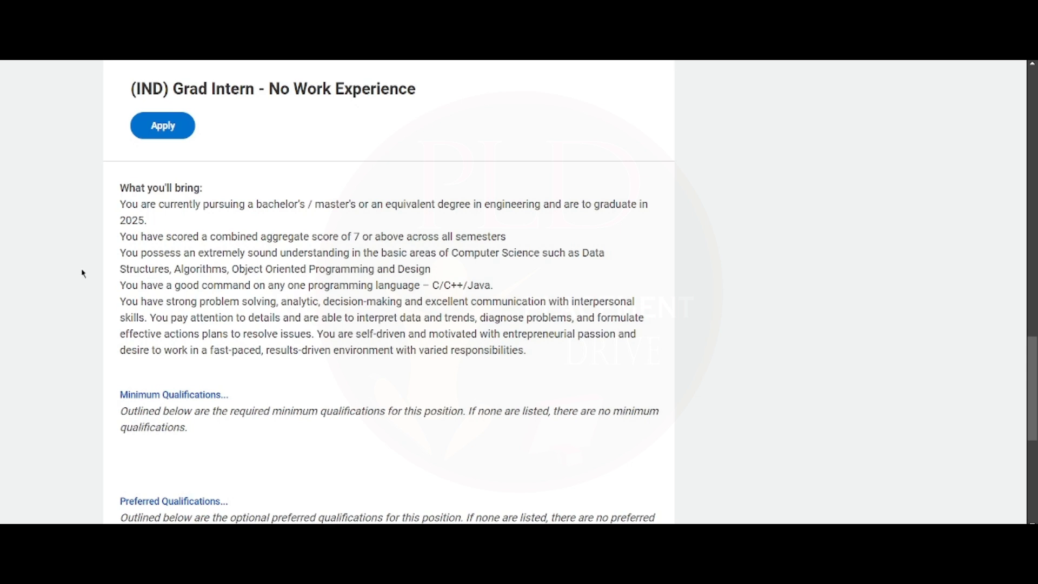
- Highlight the C/C++/Java requirement, clear it, and return to the posting's top
{"action": "left_click_drag", "start_coordinate": [431, 286], "coordinate": [493, 286]}
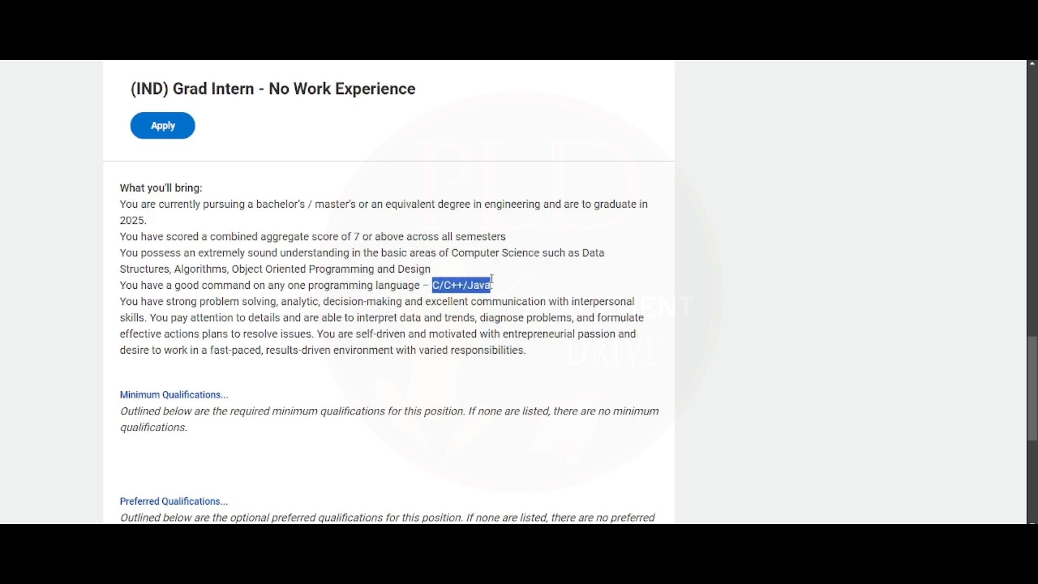
{"action": "left_click", "coordinate": [26, 346]}
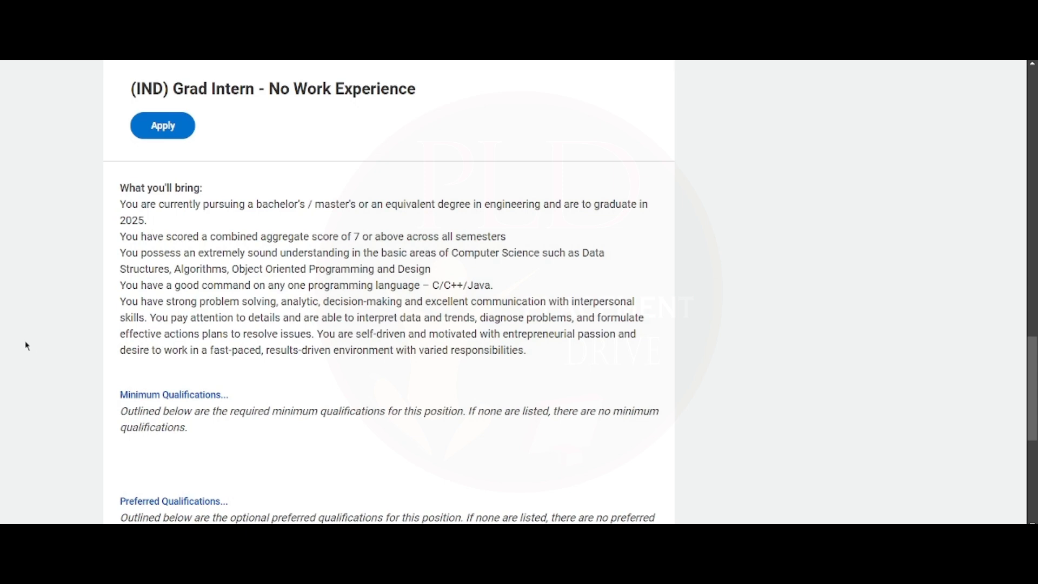
{"action": "mouse_move", "coordinate": [63, 359]}
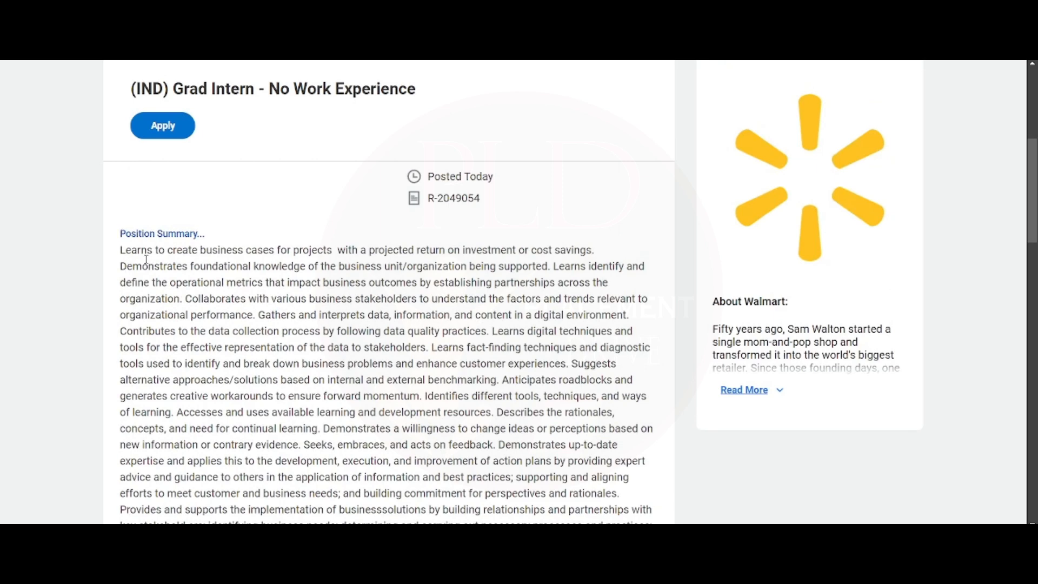
{"action": "scroll", "scroll_direction": "up", "scroll_amount": 3}
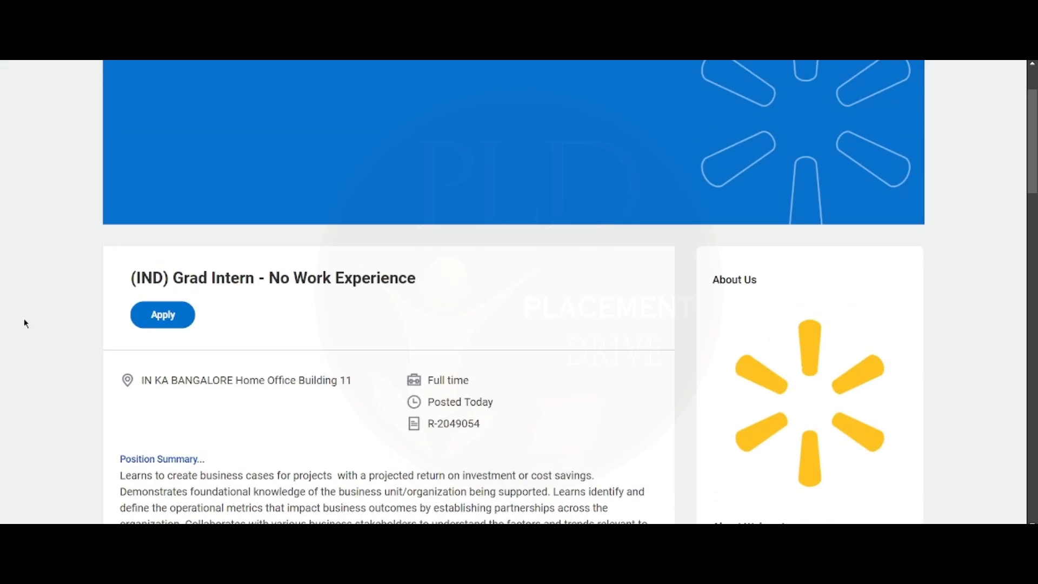